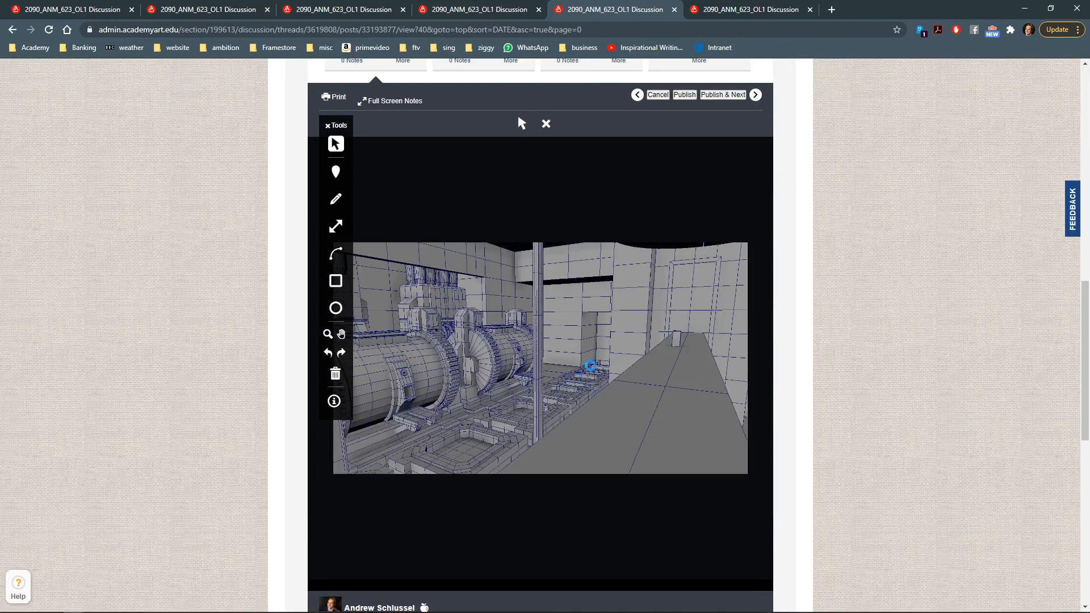
Advance to the next screenshot showing the two cylindrical machines along the wall.
{"action": "left_click", "coordinate": [755, 94]}
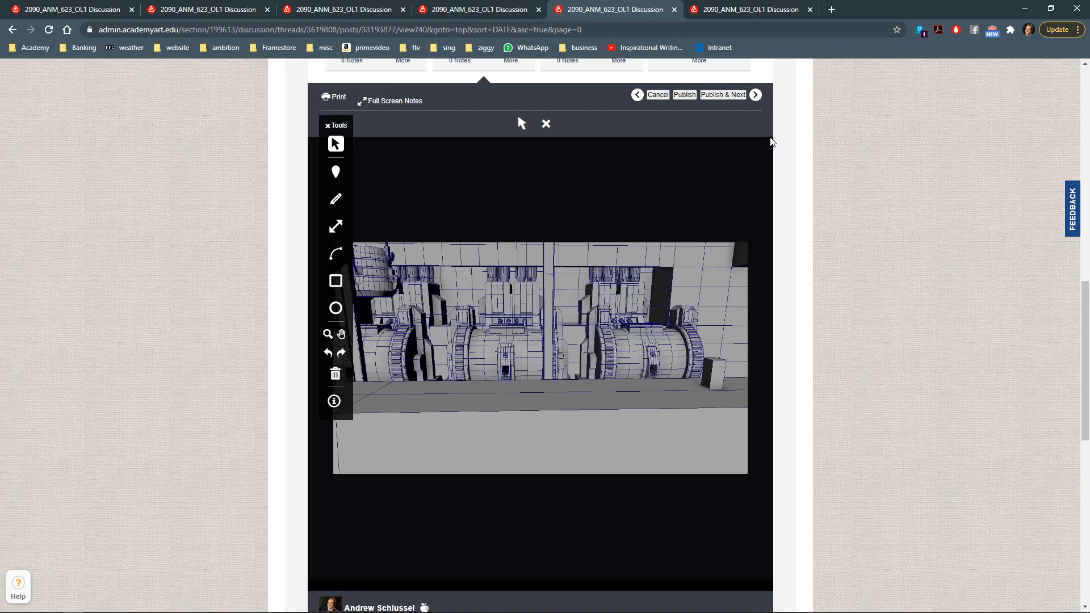
{"action": "mouse_move", "coordinate": [768, 144]}
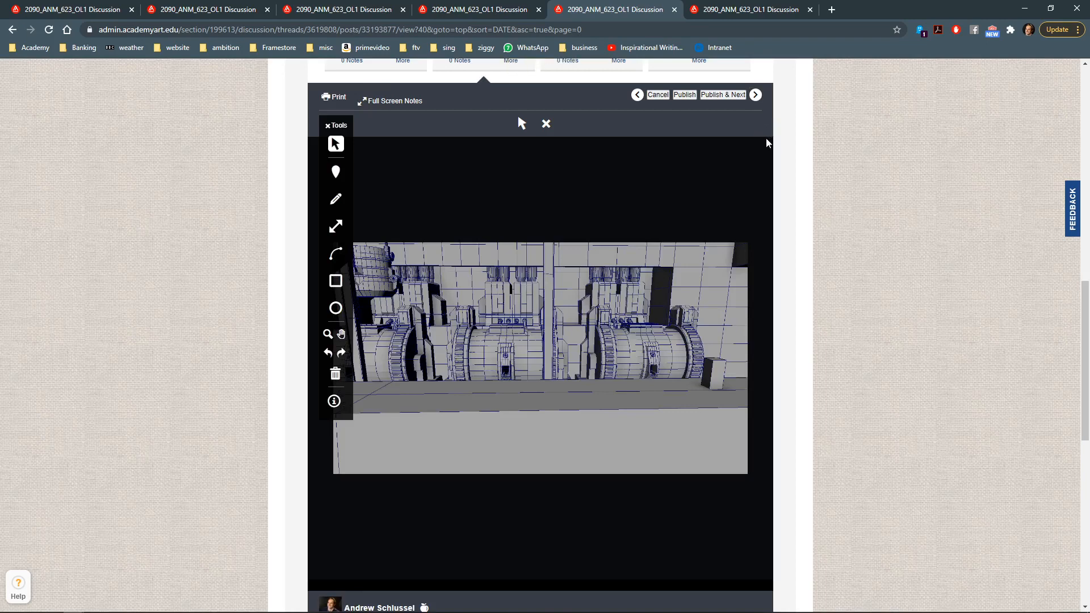
{"action": "mouse_move", "coordinate": [759, 132]}
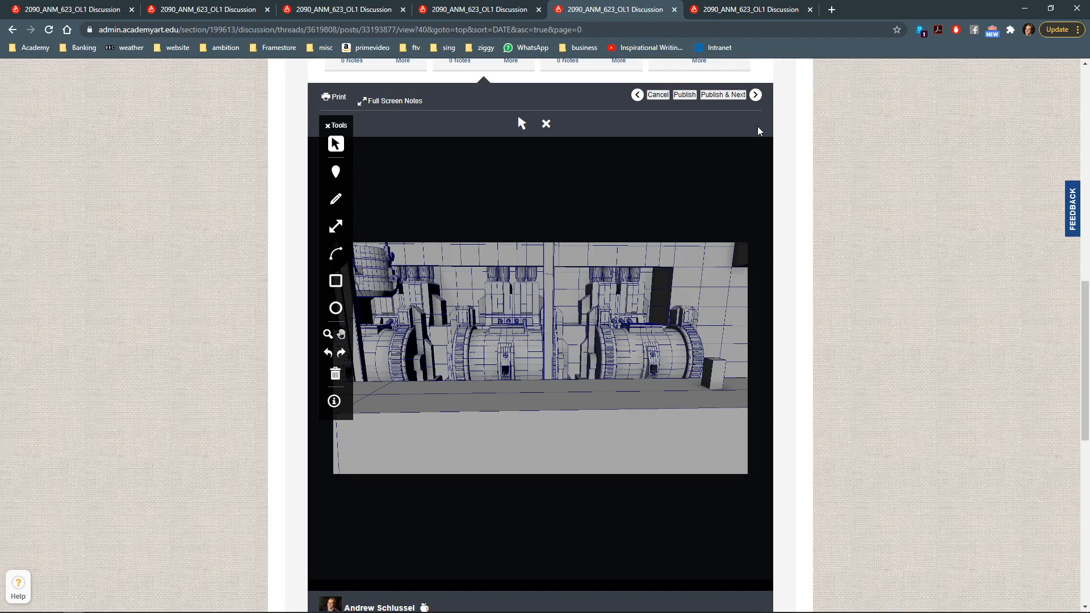
{"action": "mouse_move", "coordinate": [510, 189]}
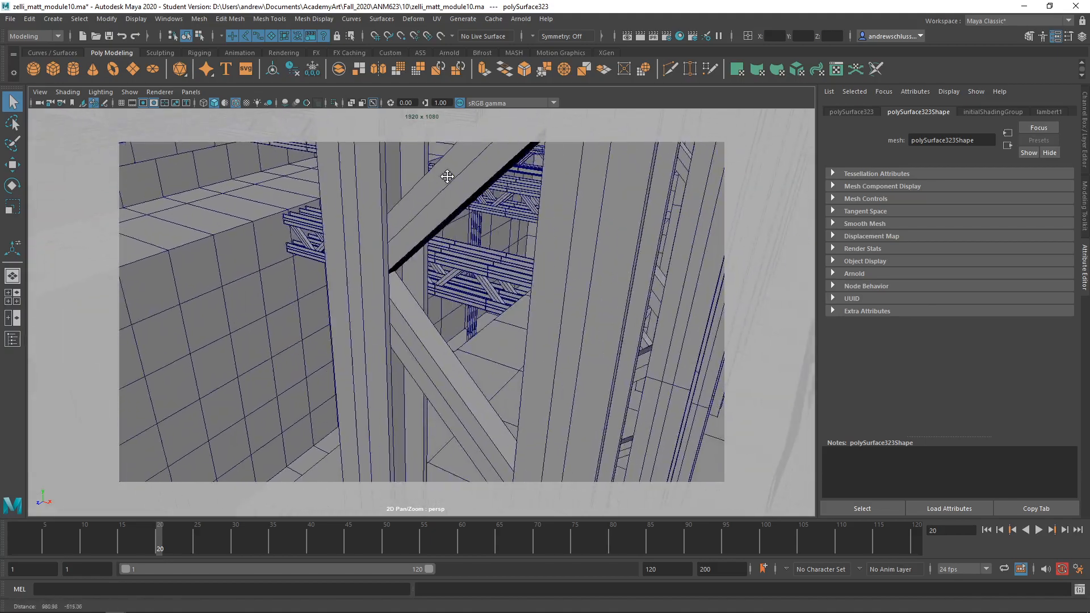
Orbit the scene from the trusses and ledge under the tanks to the drum machines head-on.
{"action": "left_click_drag", "start_coordinate": [445, 176], "coordinate": [589, 254]}
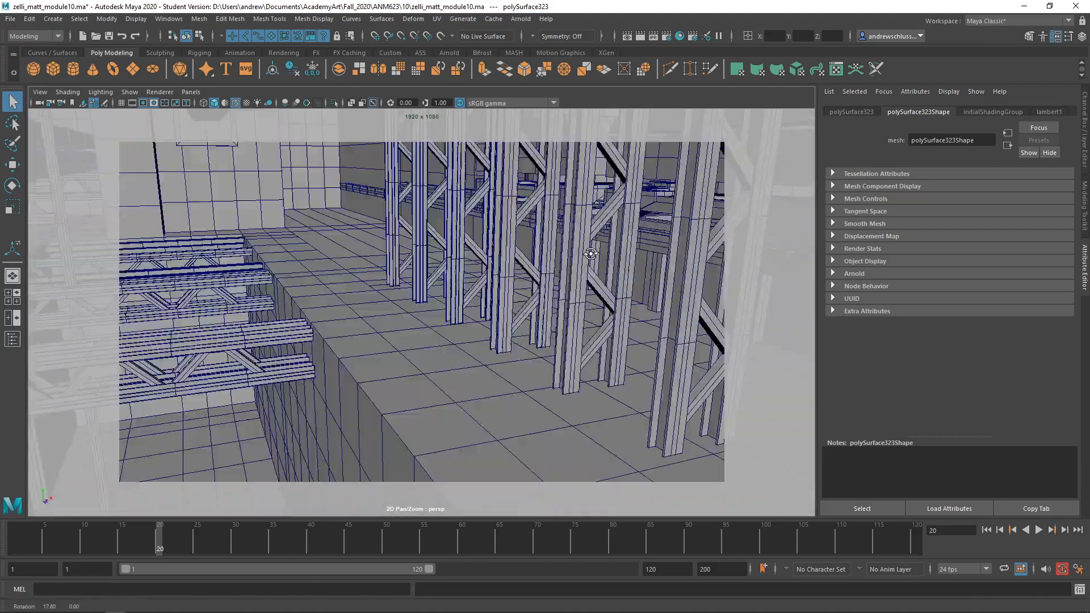
{"action": "left_click_drag", "start_coordinate": [589, 253], "coordinate": [528, 273]}
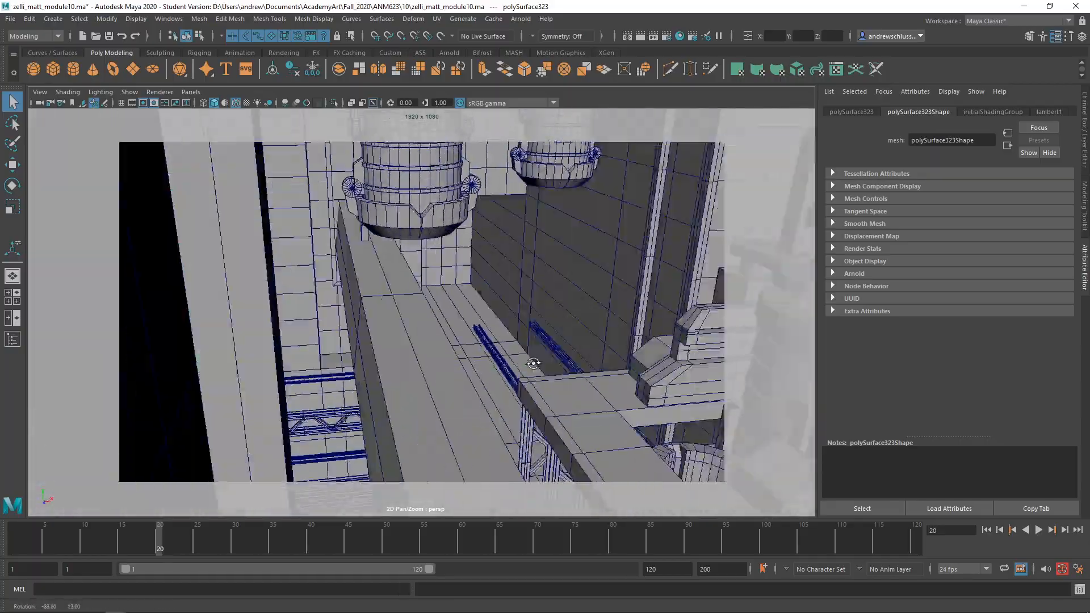
{"action": "left_click_drag", "start_coordinate": [534, 363], "coordinate": [334, 226]}
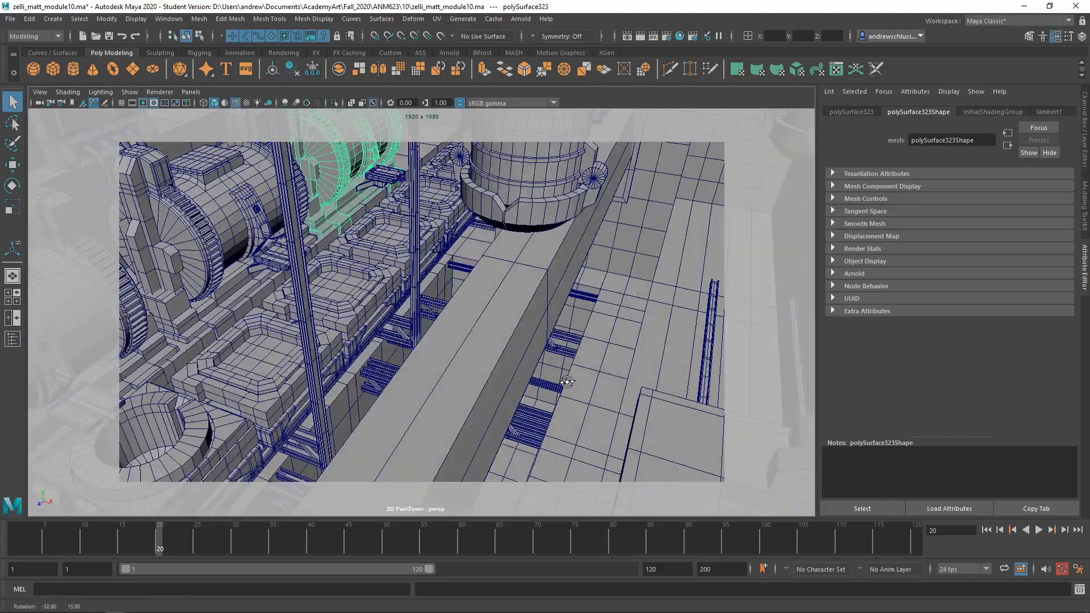
{"action": "left_click_drag", "start_coordinate": [567, 383], "coordinate": [638, 361]}
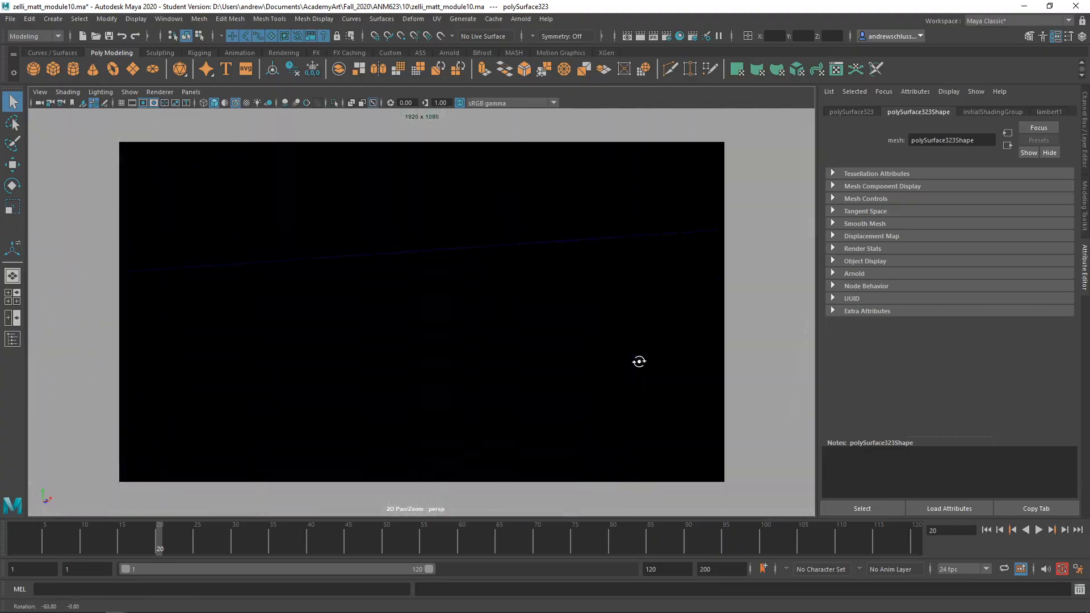
{"action": "left_click_drag", "start_coordinate": [638, 361], "coordinate": [730, 373]}
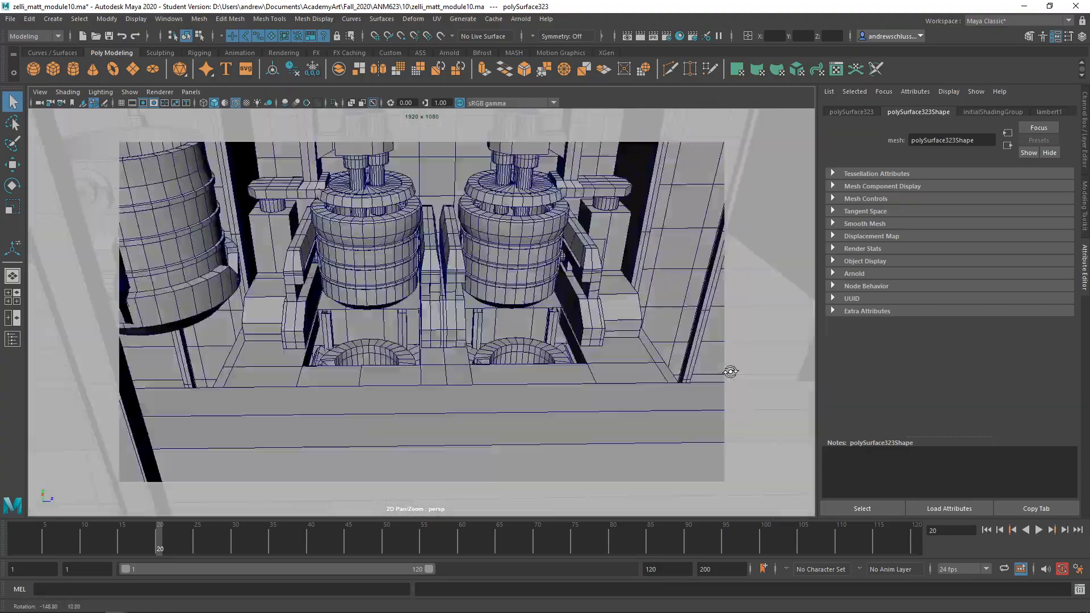
{"action": "left_click_drag", "start_coordinate": [730, 372], "coordinate": [475, 365]}
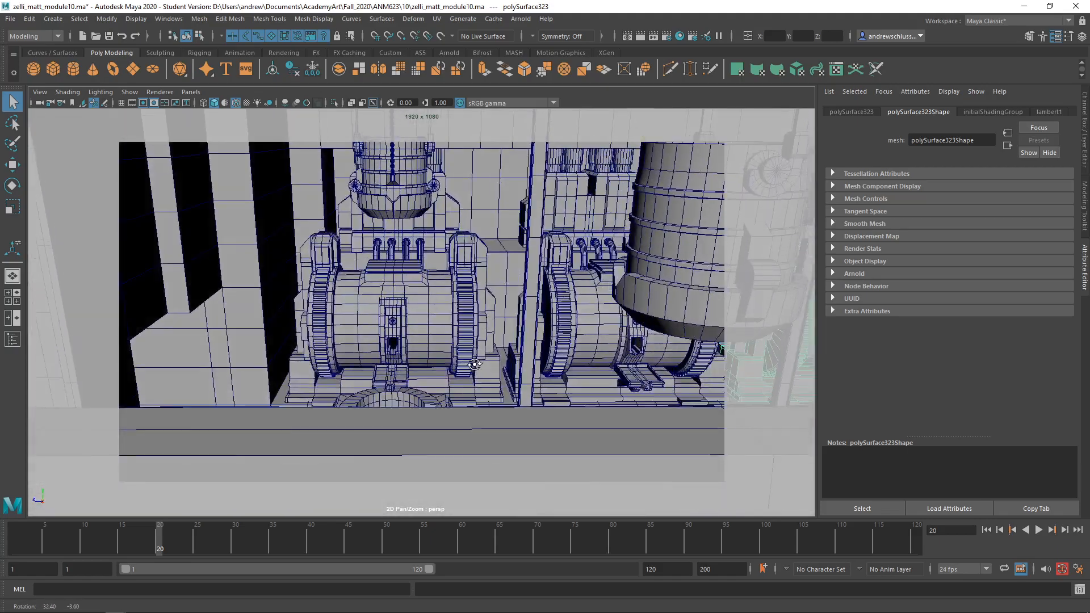